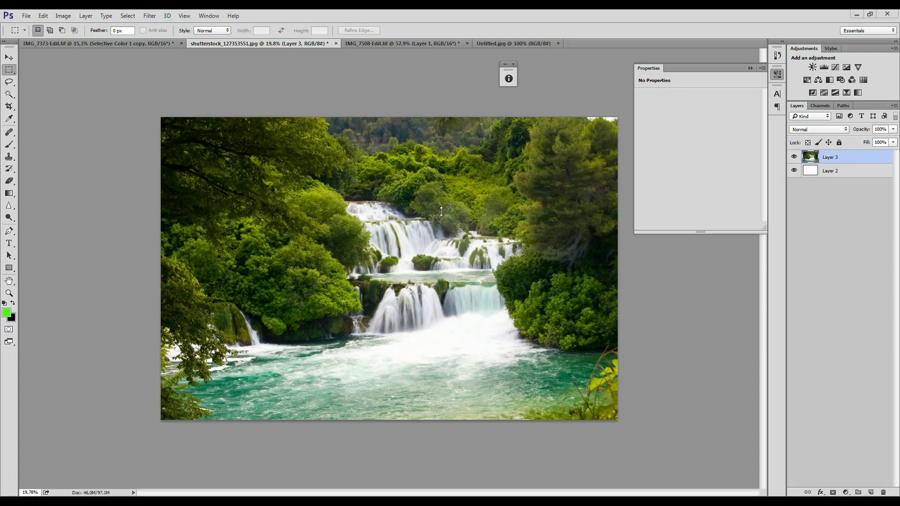
pyautogui.moveTo(158, 263)
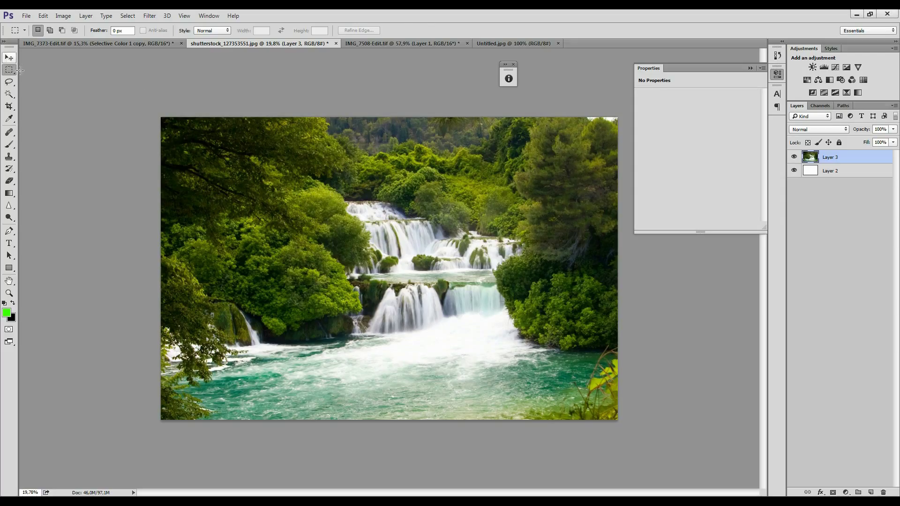
# Step: Copy the waterfall photo into a new Clipboard-preset document as its own layer
pyautogui.click(6, 57)
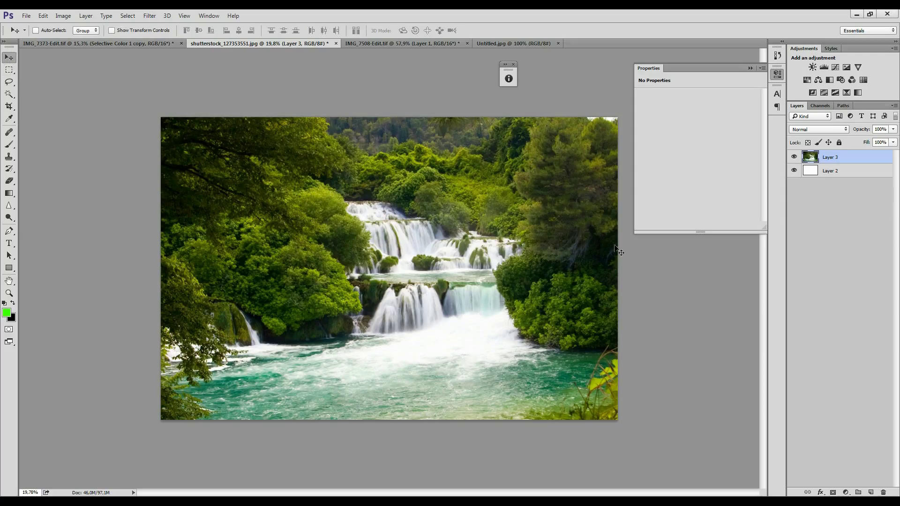
pyautogui.press('Ctrl+a')
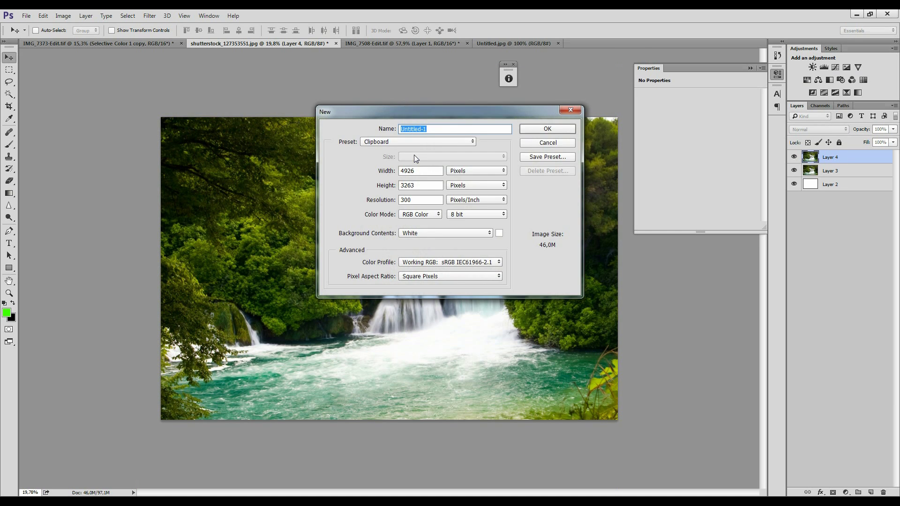
pyautogui.click(548, 129)
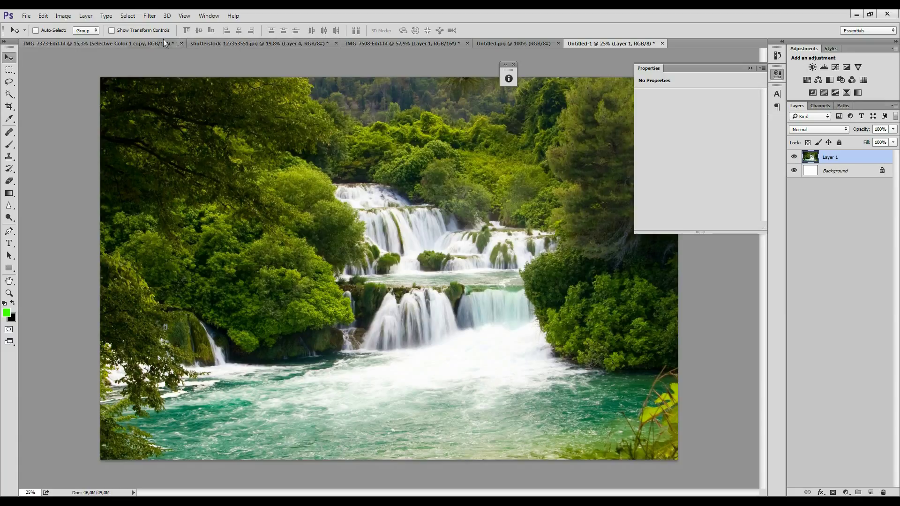
# Step: Copy the dancer cut-out into Untitled-1 and convert it to a smart object
pyautogui.click(84, 45)
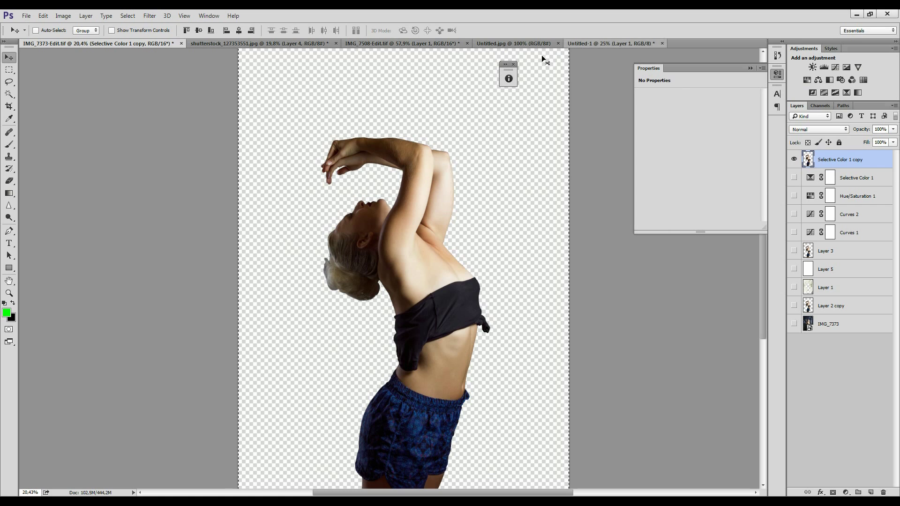
pyautogui.moveTo(583, 93)
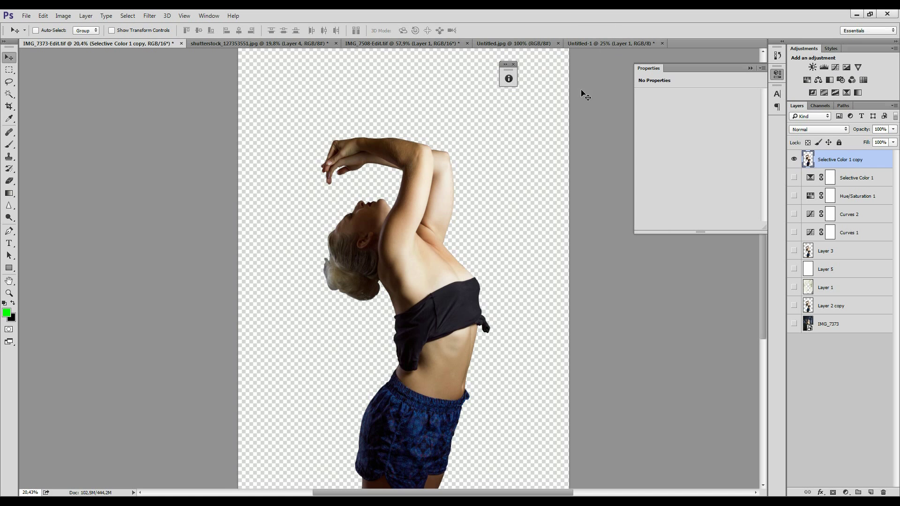
pyautogui.click(609, 42)
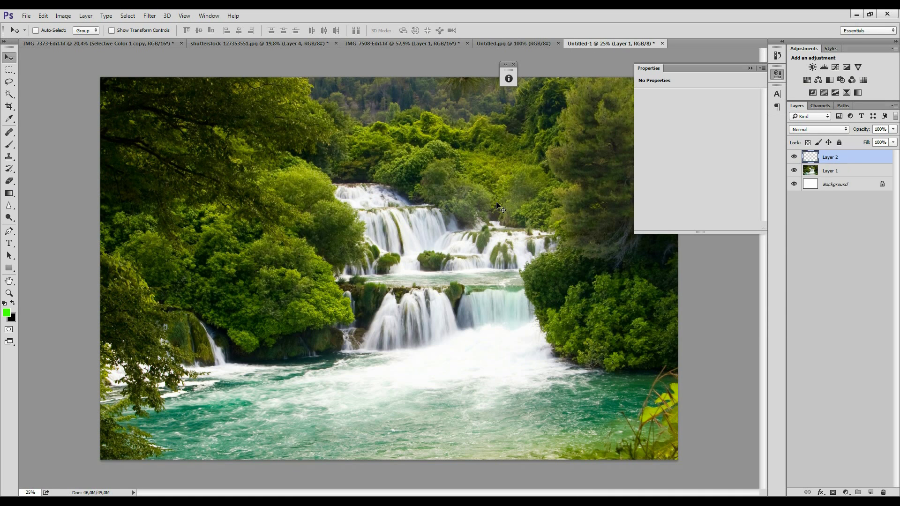
pyautogui.click(88, 16)
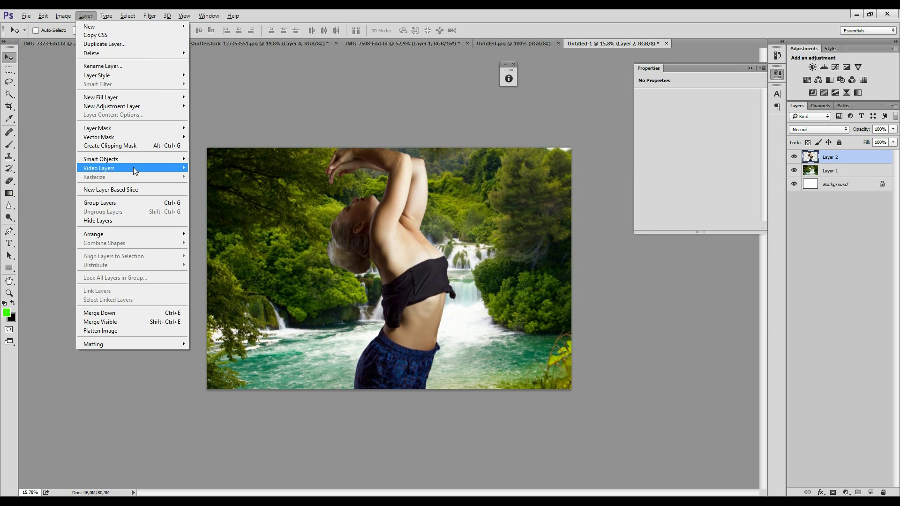
pyautogui.moveTo(100, 159)
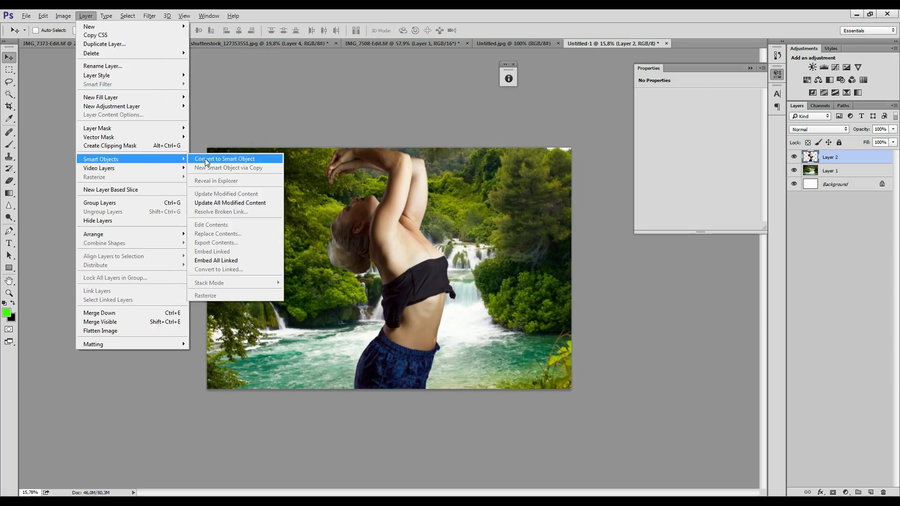
pyautogui.click(224, 158)
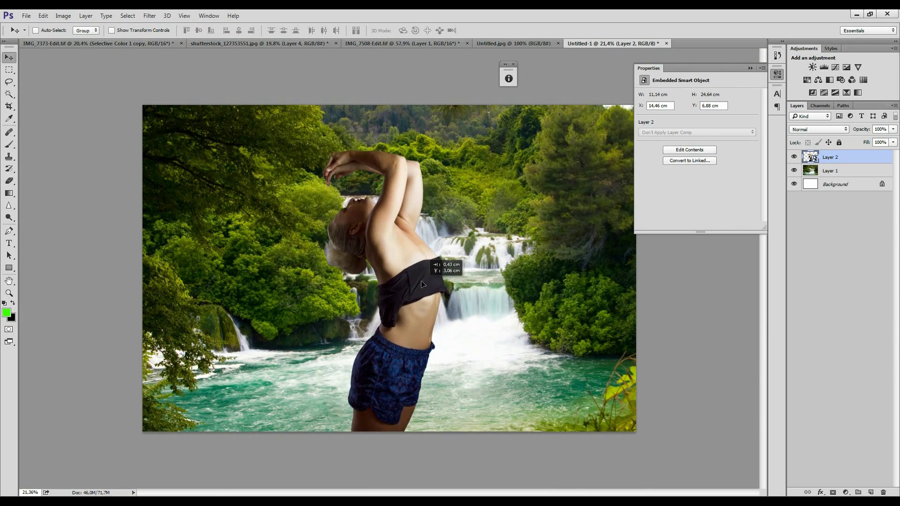
# Step: Position the dancer, then paint grey and black circles and a foreground-to-background gradient on the waterfall mask
pyautogui.moveTo(422, 284); pyautogui.dragTo(422, 241)
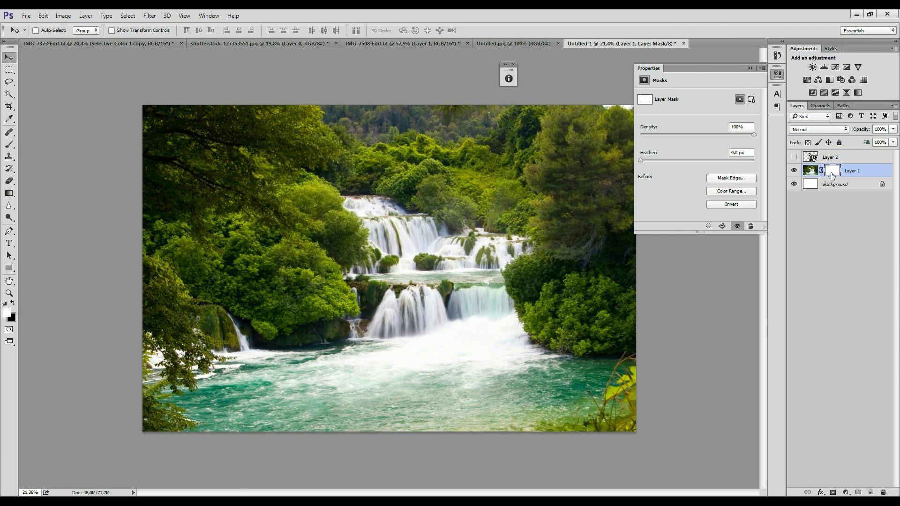
pyautogui.click(9, 159)
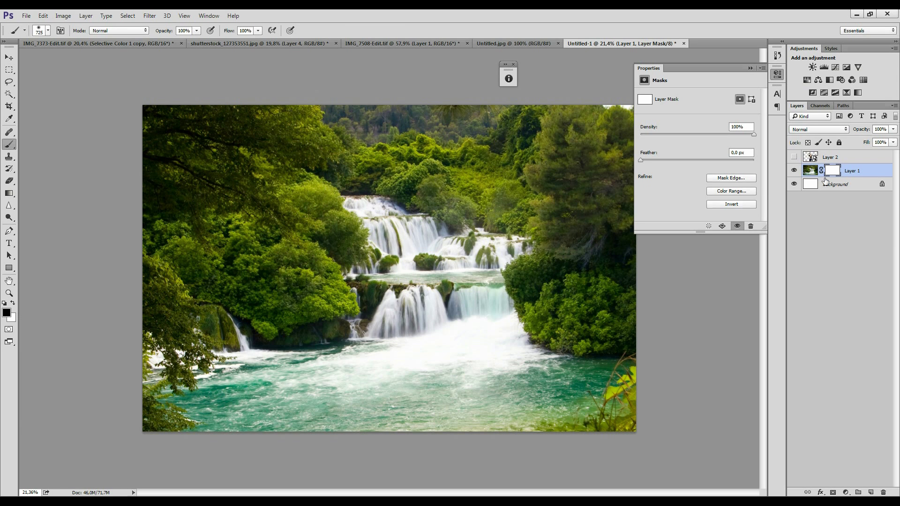
pyautogui.moveTo(432, 232)
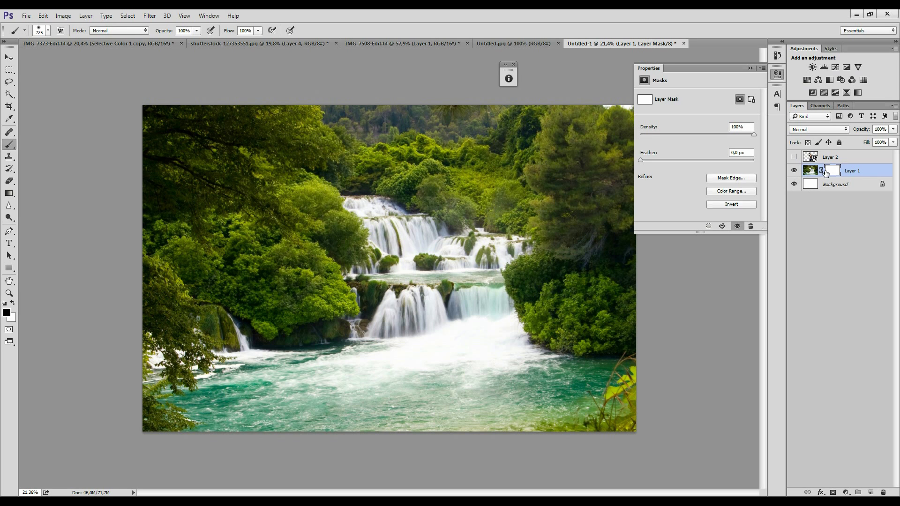
pyautogui.moveTo(340, 181)
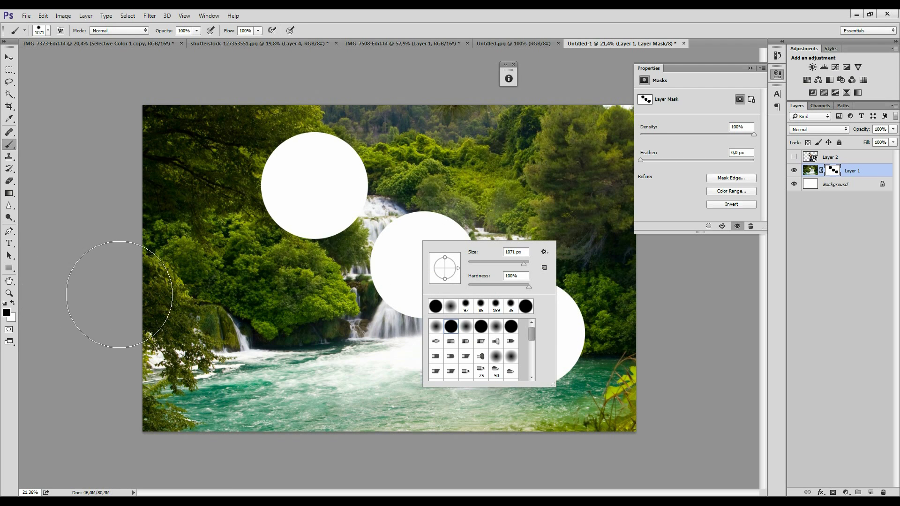
pyautogui.click(6, 313)
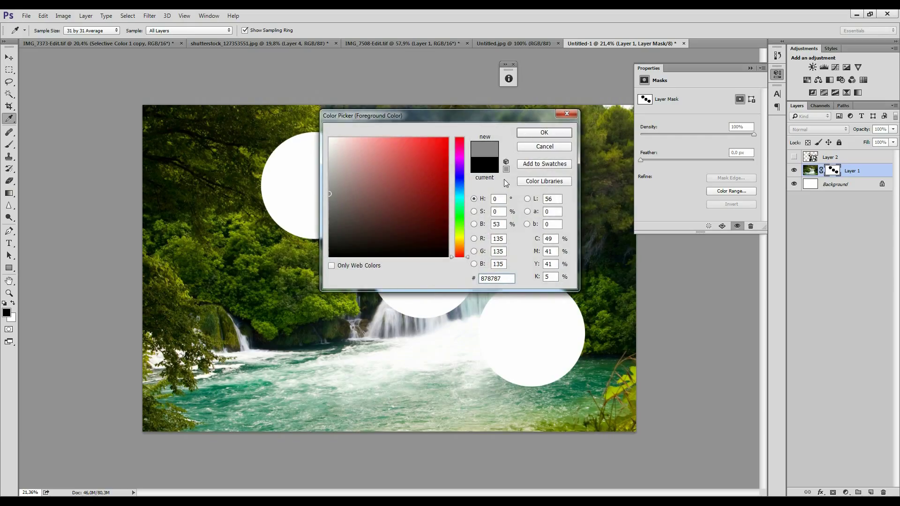
pyautogui.click(544, 132)
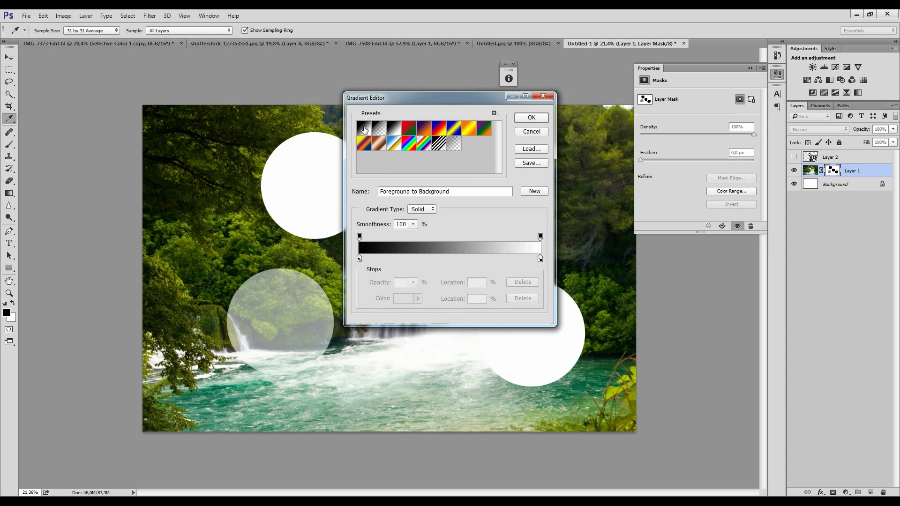
pyautogui.click(531, 118)
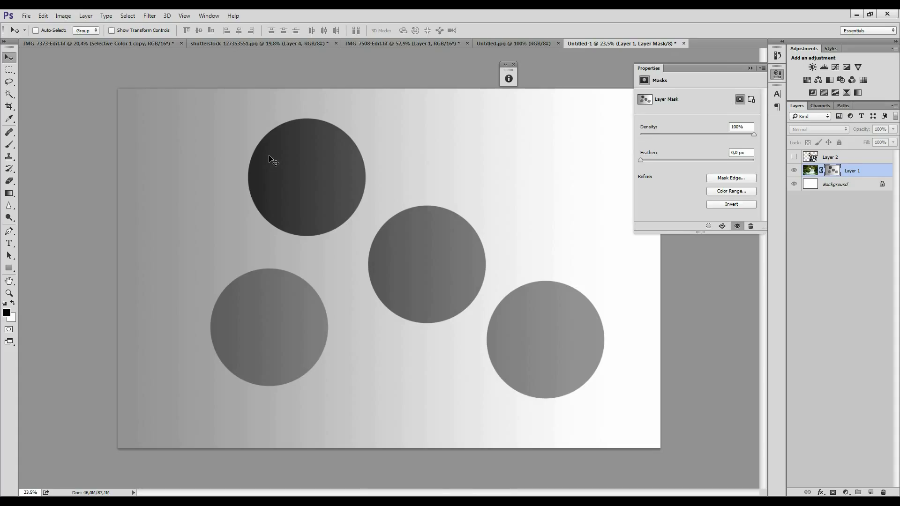
pyautogui.moveTo(377, 112)
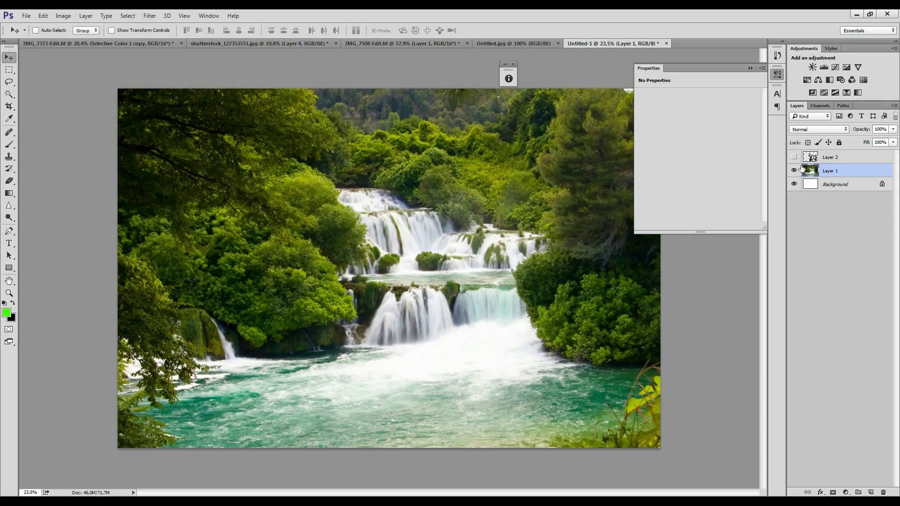
# Step: Switch to the IMG_7508-Edit.tif blonde hair document
pyautogui.click(402, 44)
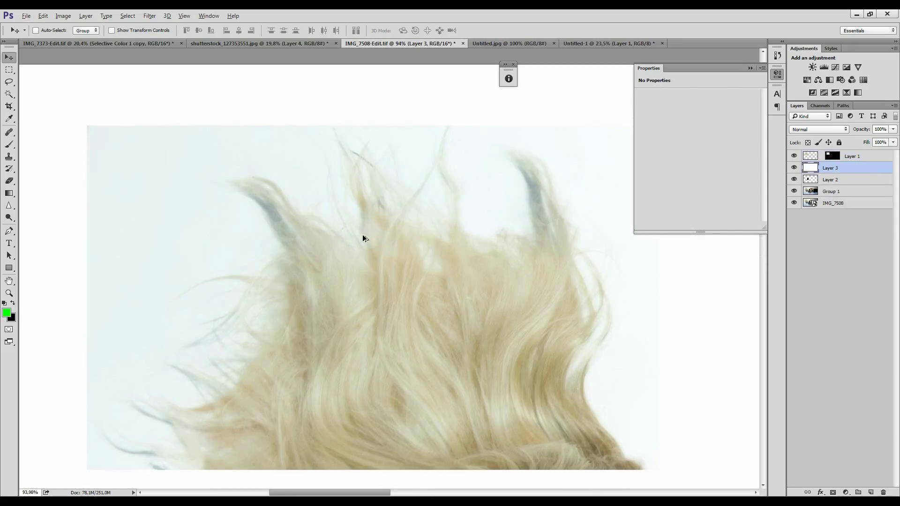
# Step: Apply an S-shaped Curves adjustment to Layer 1's hair mask to boost contrast
pyautogui.click(846, 157)
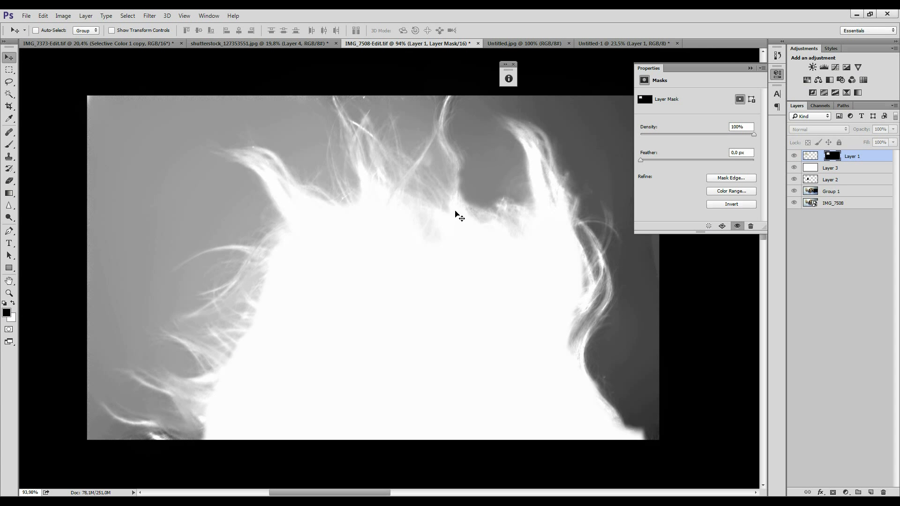
pyautogui.moveTo(426, 77)
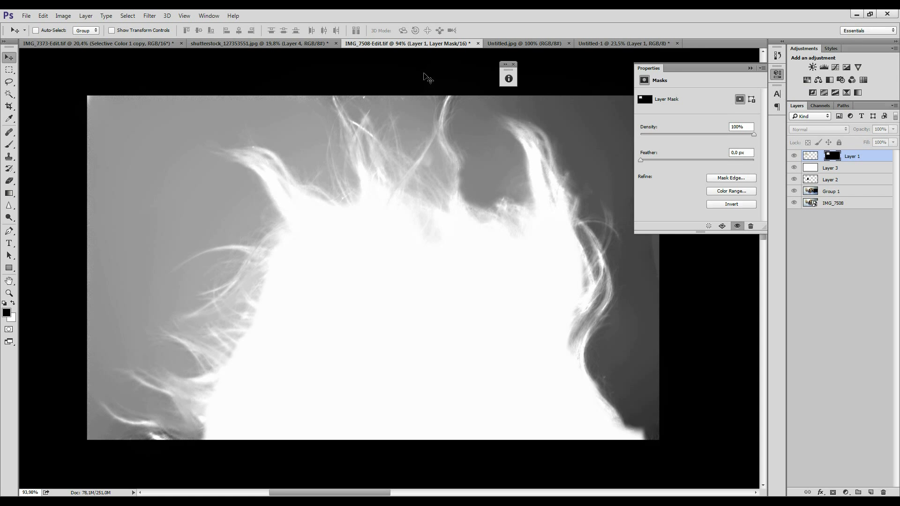
pyautogui.moveTo(298, 208)
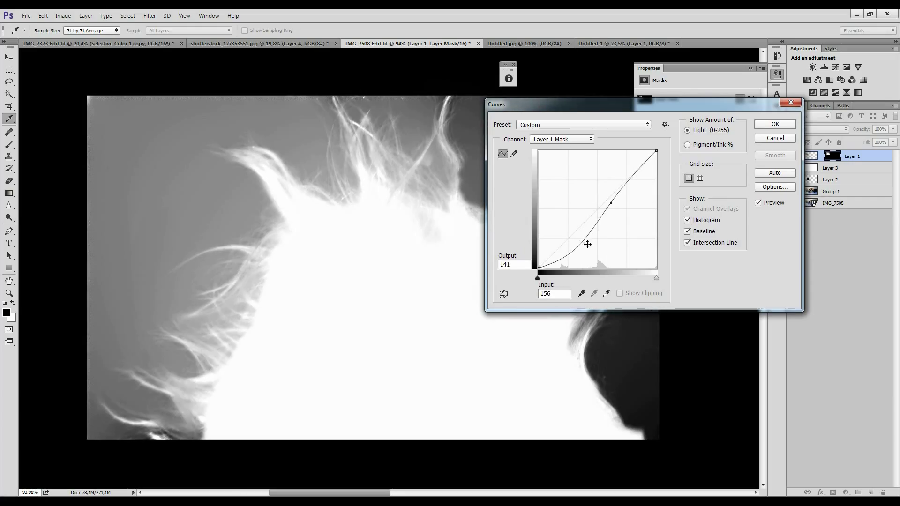
pyautogui.moveTo(588, 244); pyautogui.dragTo(583, 247)
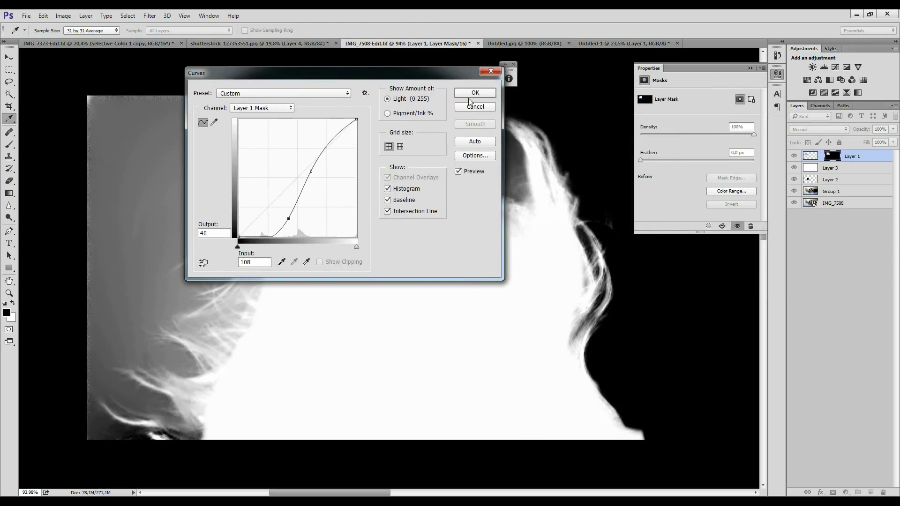
pyautogui.click(475, 93)
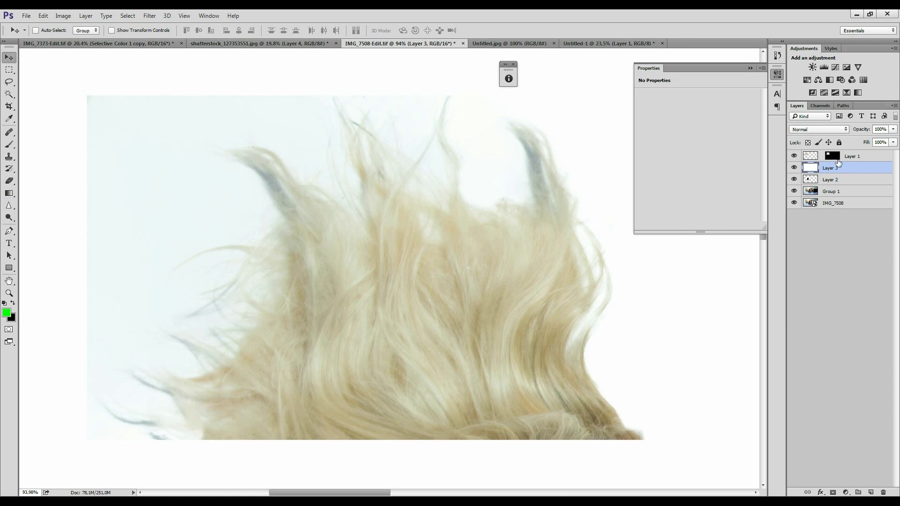
# Step: View Layer 1's mask, cancel a Hue/Saturation trial on Layer 3, and open Untitled-1
pyautogui.click(837, 157)
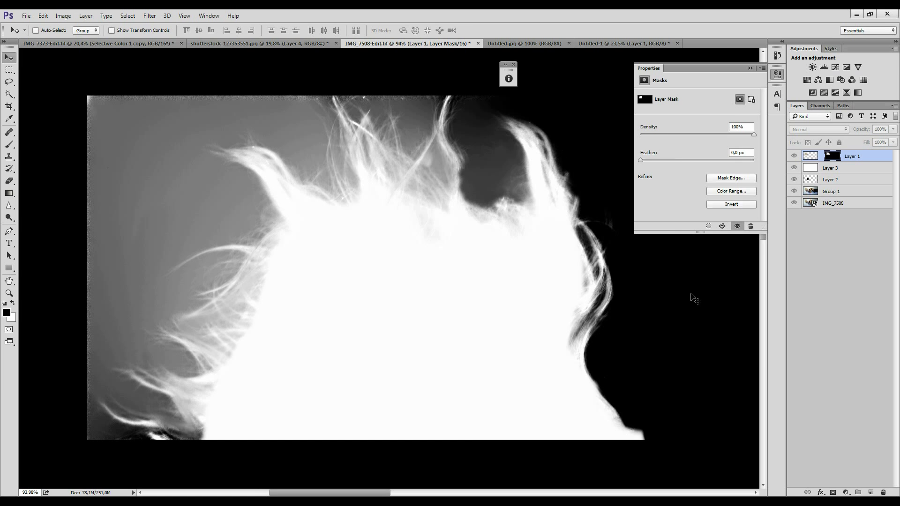
pyautogui.click(7, 145)
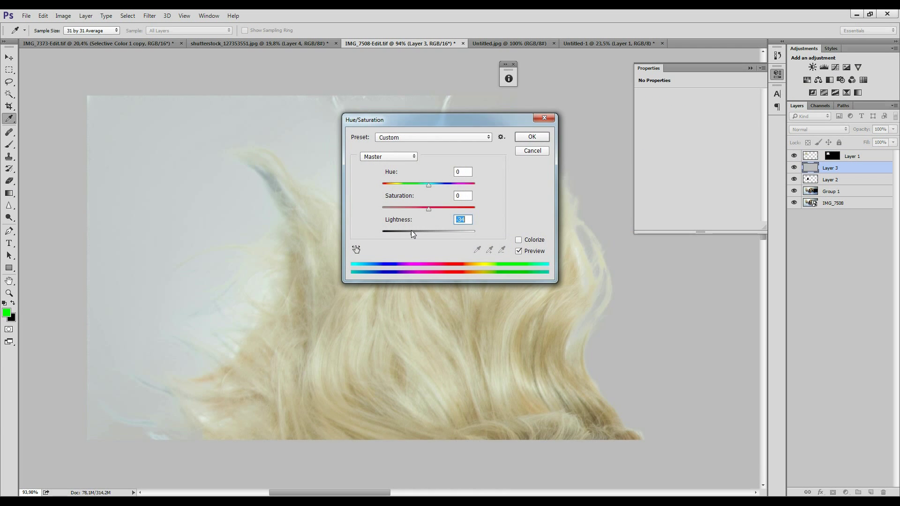
pyautogui.click(532, 136)
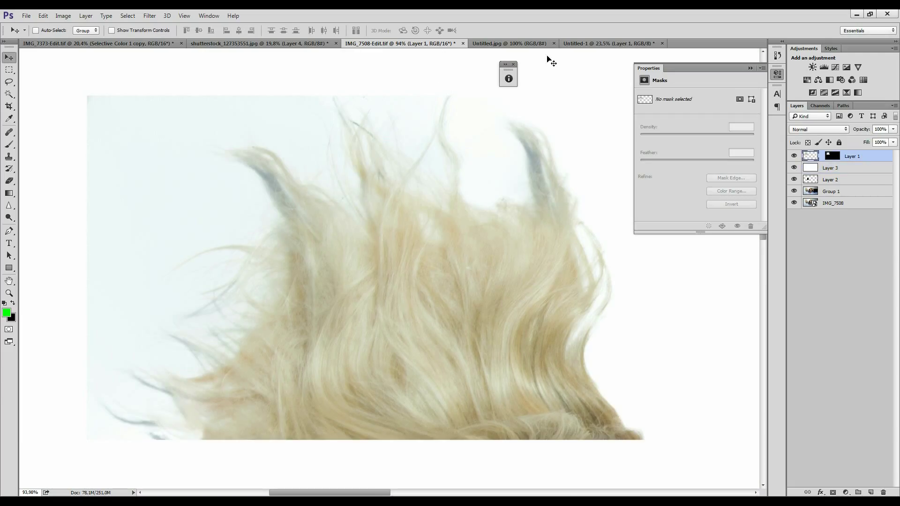
pyautogui.click(613, 43)
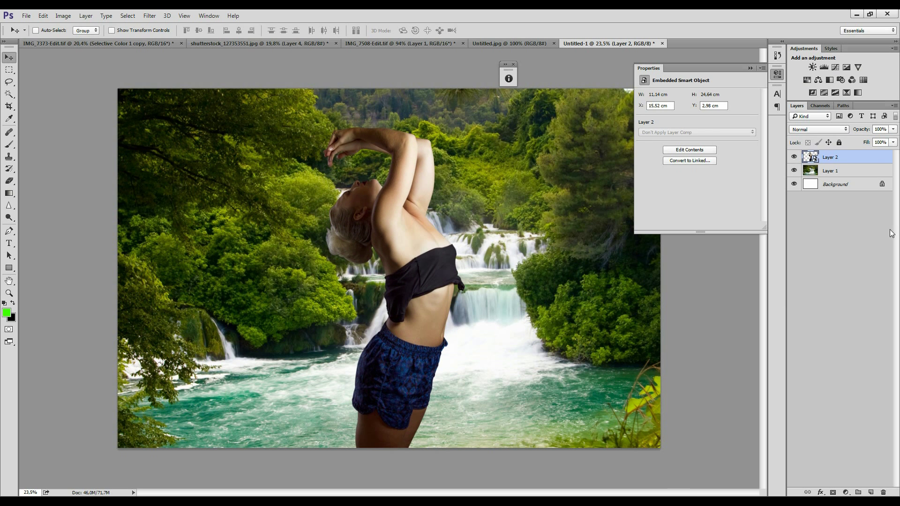
# Step: Duplicate and hide Layer 2, load the dancer outline as a selection, and hide Group 1
pyautogui.press('Ctrl+J')
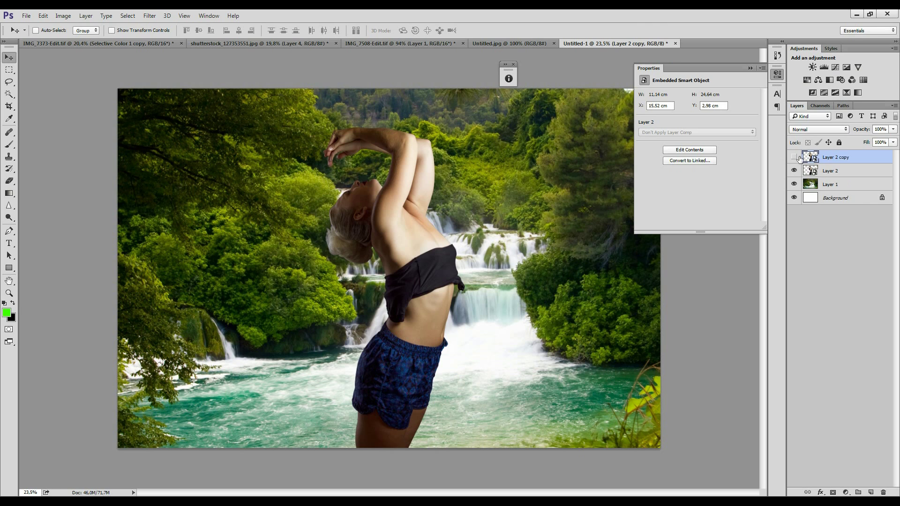
pyautogui.click(838, 171)
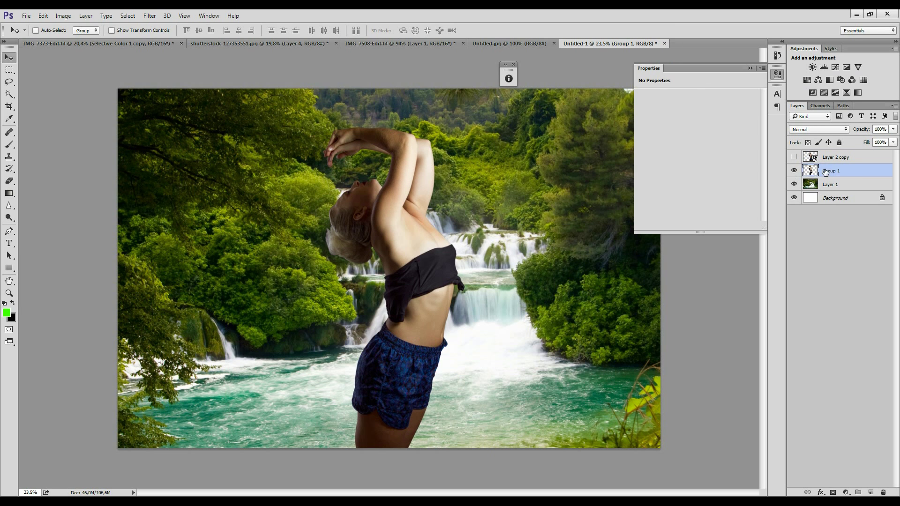
pyautogui.moveTo(811, 171)
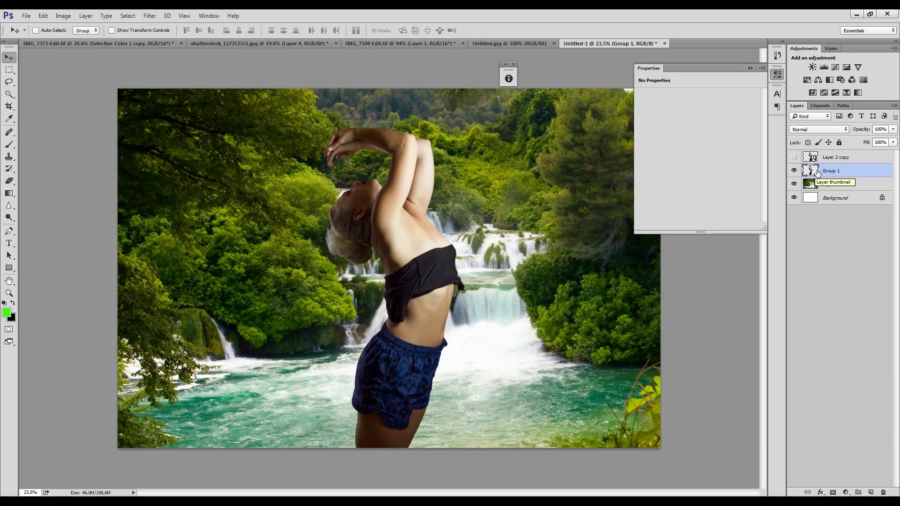
pyautogui.click(837, 184)
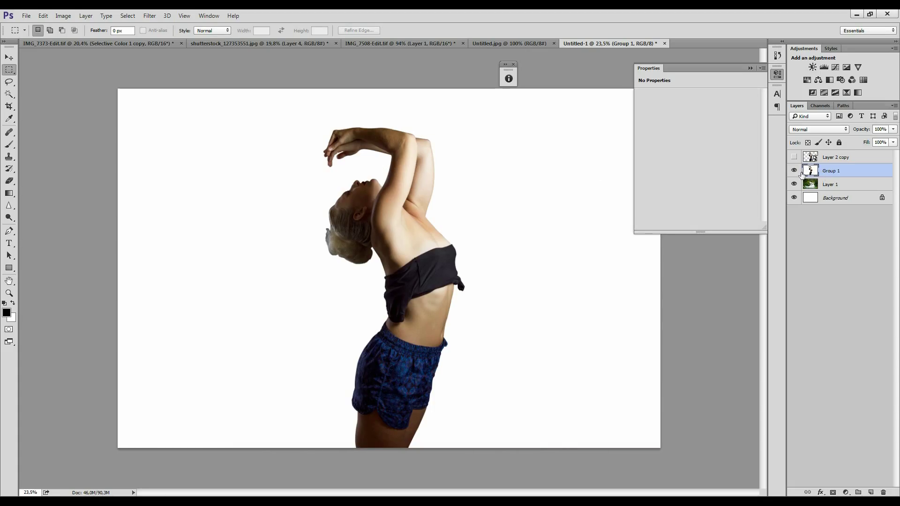
pyautogui.click(794, 171)
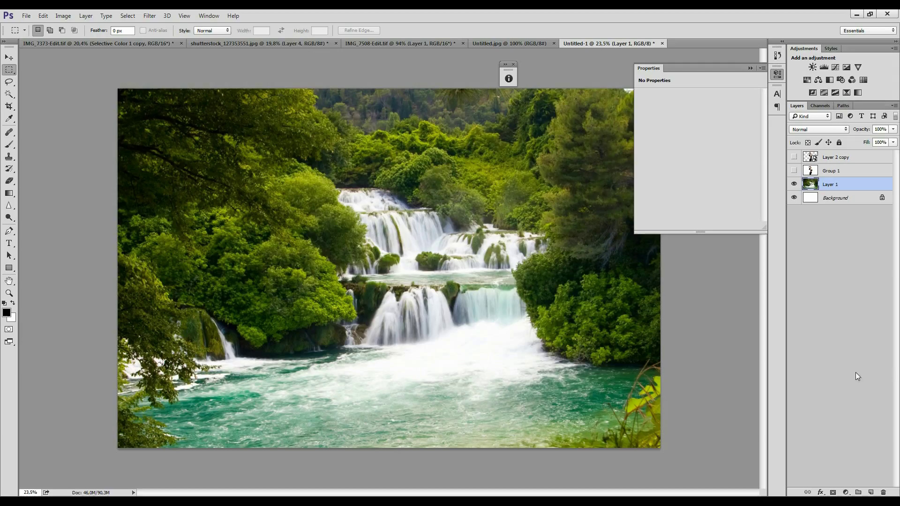
pyautogui.moveTo(285, 188)
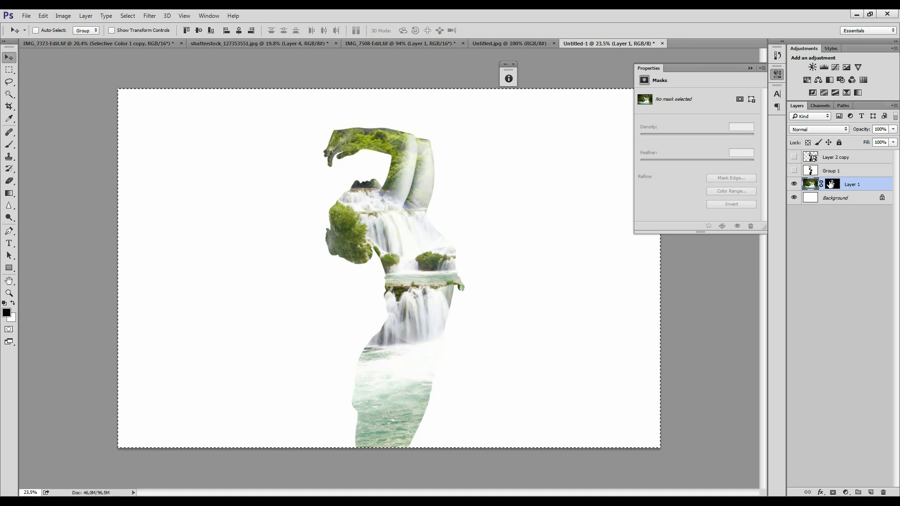
# Step: Unlink the dancer-shaped mask from Layer 1's forest image
pyautogui.click(808, 184)
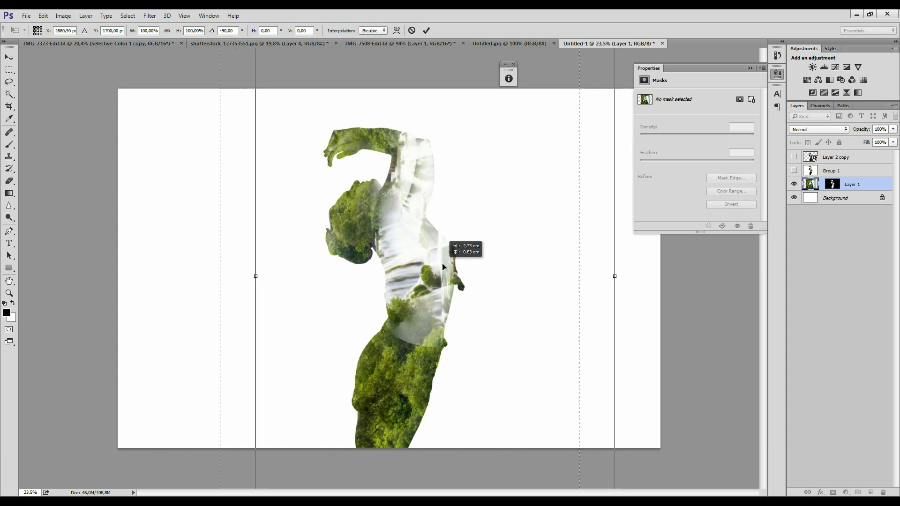
# Step: Drag the rotated forest into place inside the silhouette, then return to IMG_7508-Edit.tif
pyautogui.moveTo(442, 266); pyautogui.dragTo(410, 244)
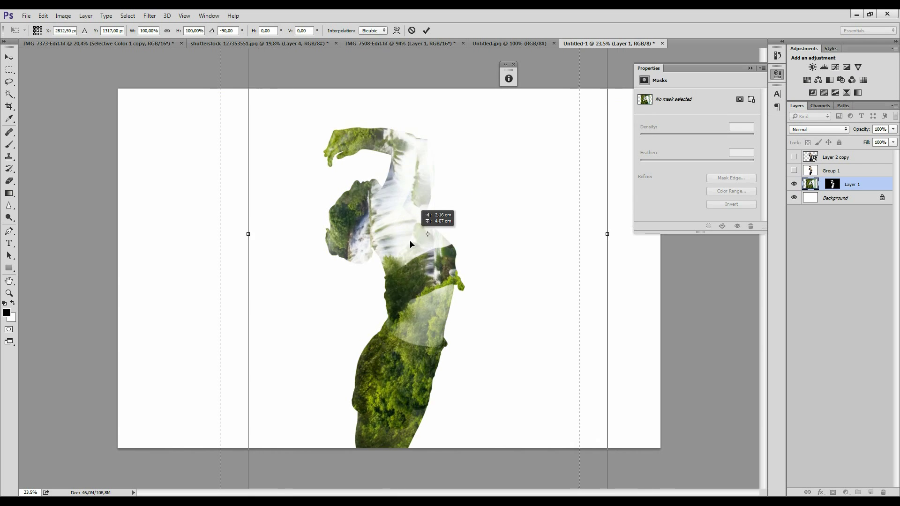
pyautogui.moveTo(411, 244); pyautogui.dragTo(448, 298)
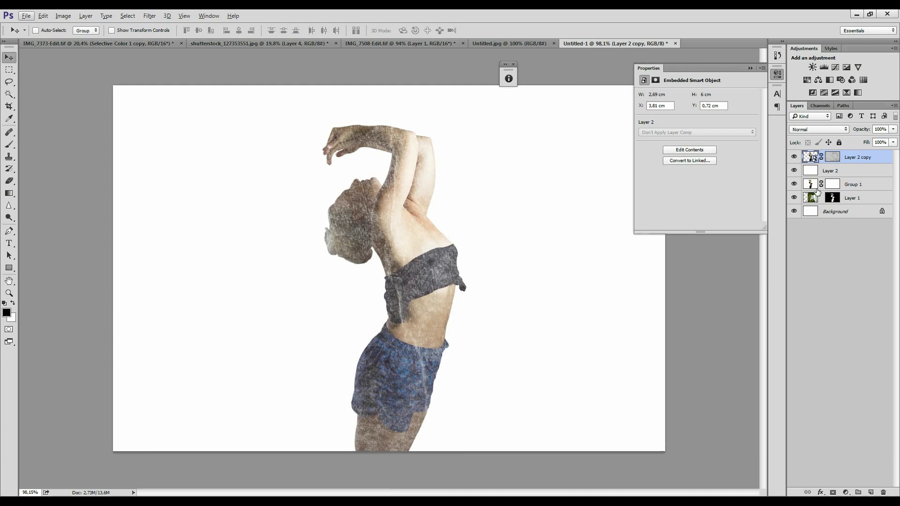
pyautogui.click(408, 43)
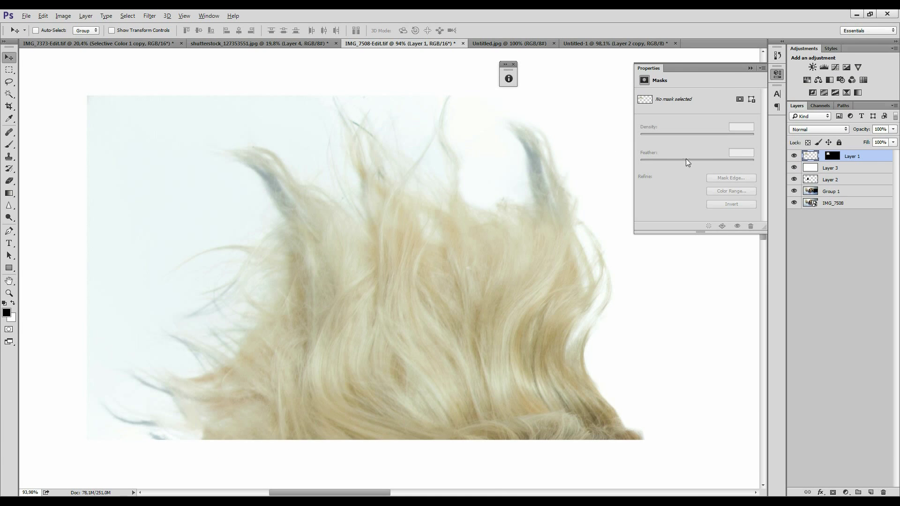